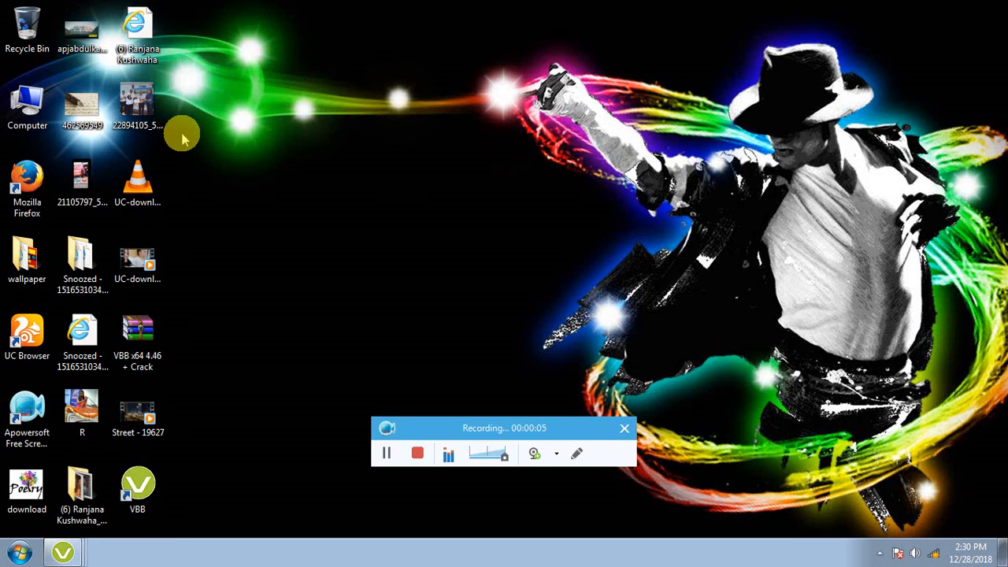
mouse_move(504, 427)
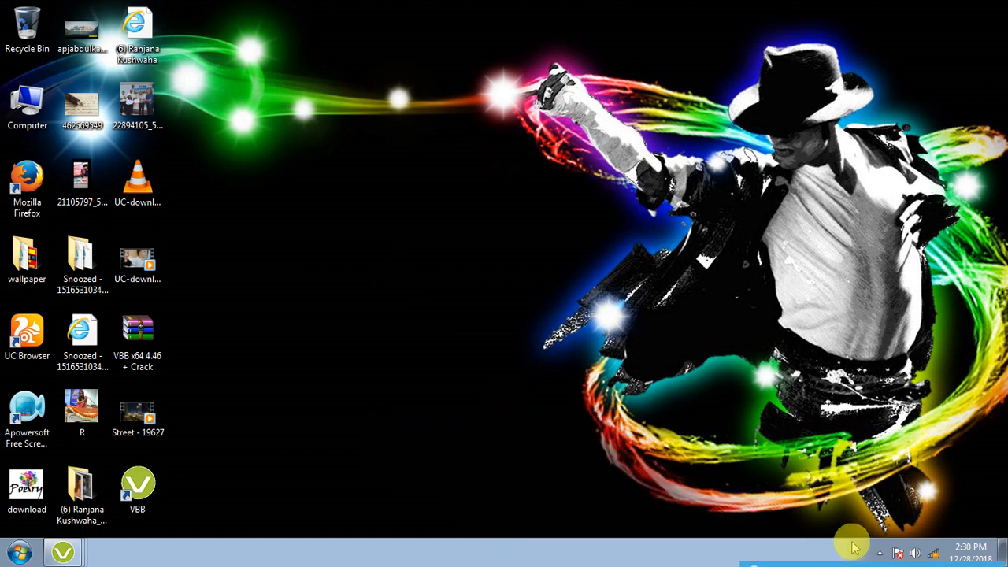
mouse_move(353, 383)
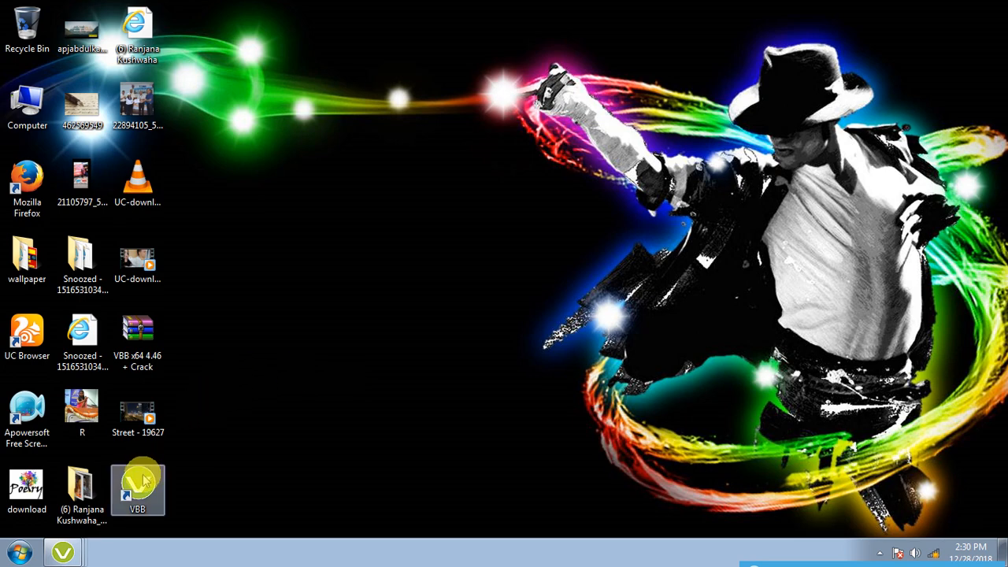
- Launch Virtual Breadboard and show the Basic Circuit Examples template list in New Project
double_click(137, 487)
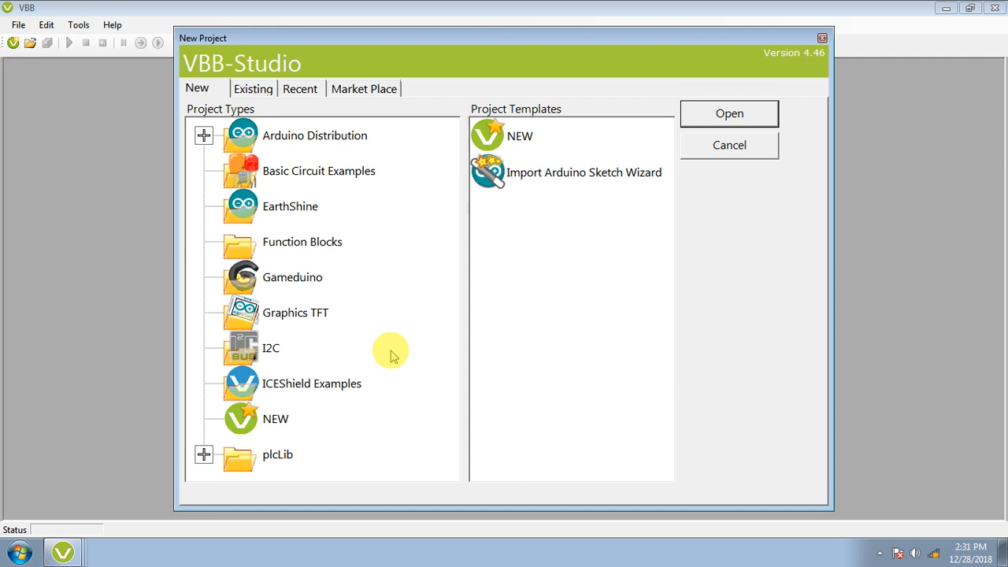
mouse_move(522, 198)
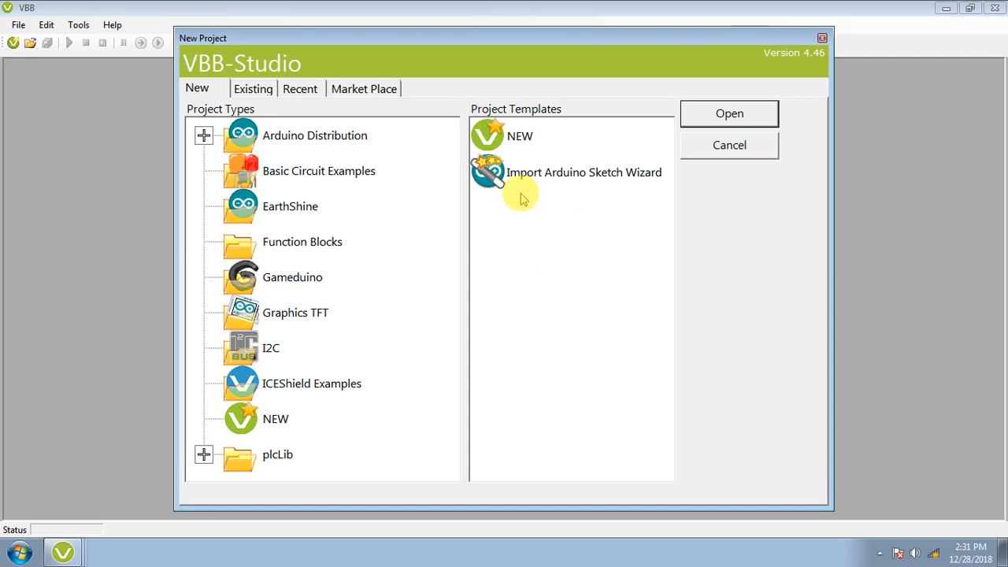
mouse_move(330, 173)
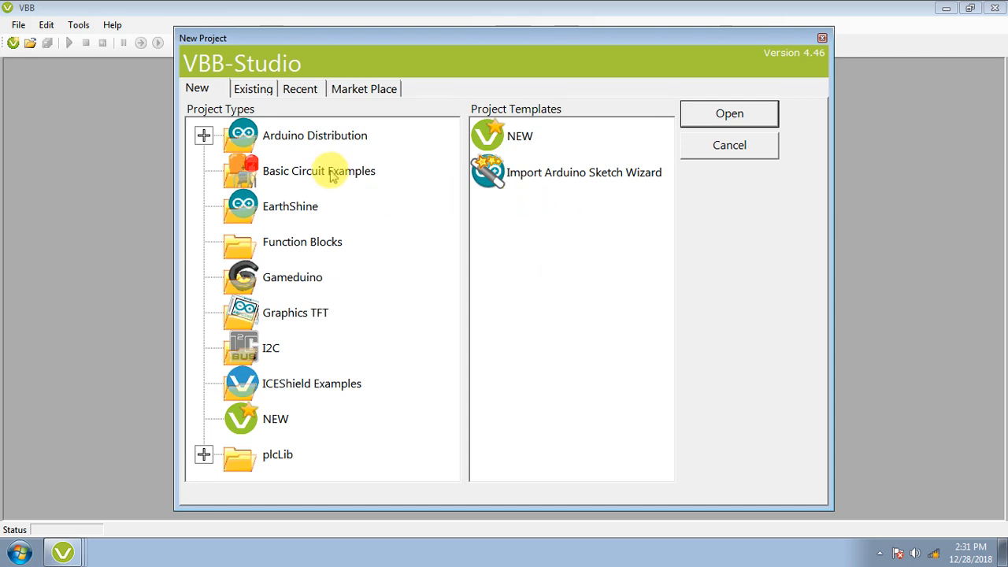
click(319, 171)
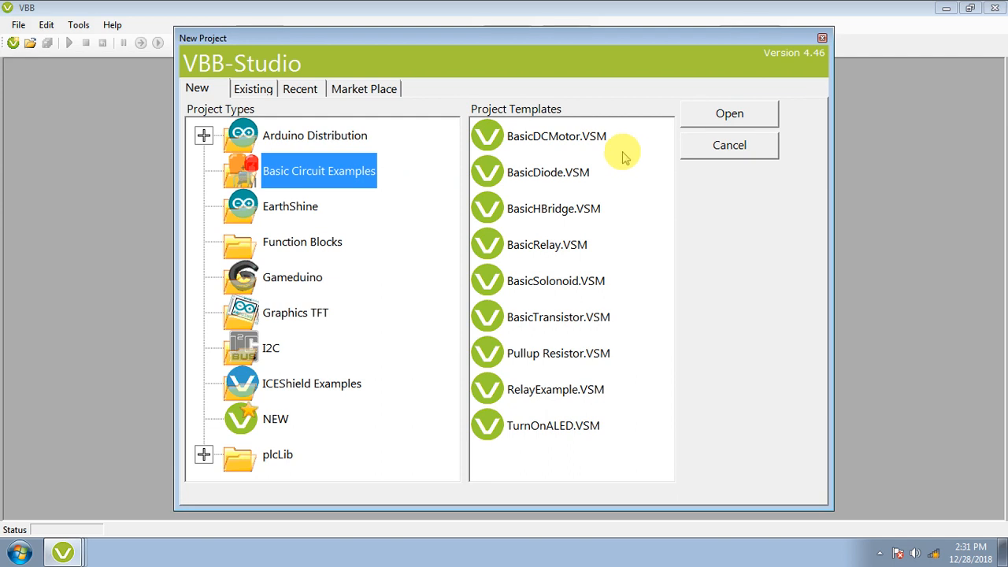
mouse_move(554, 323)
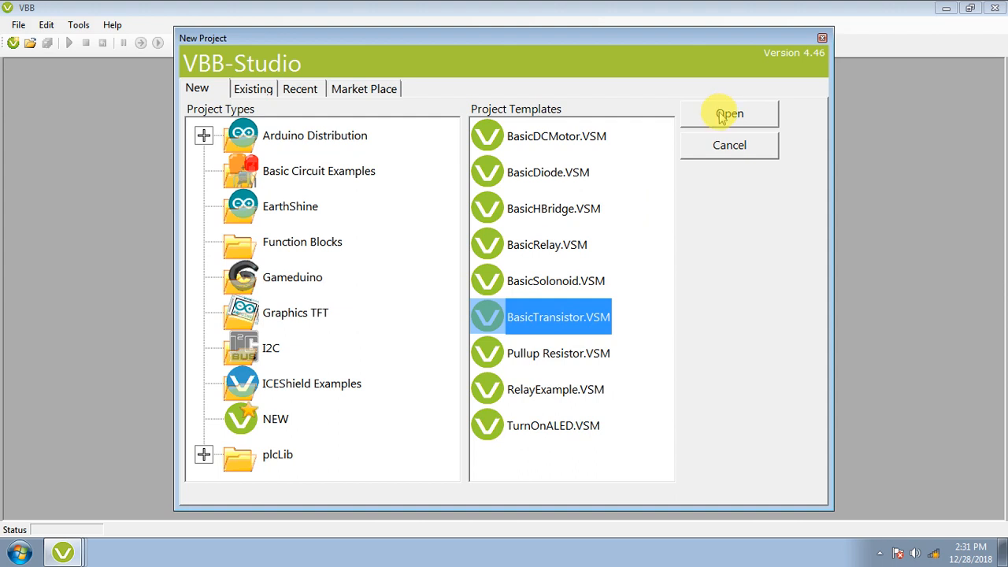
- Load BasicTransistor.VSM and view Breadboard0.VBB with its transistors, LEDs, resistors and switch
click(729, 113)
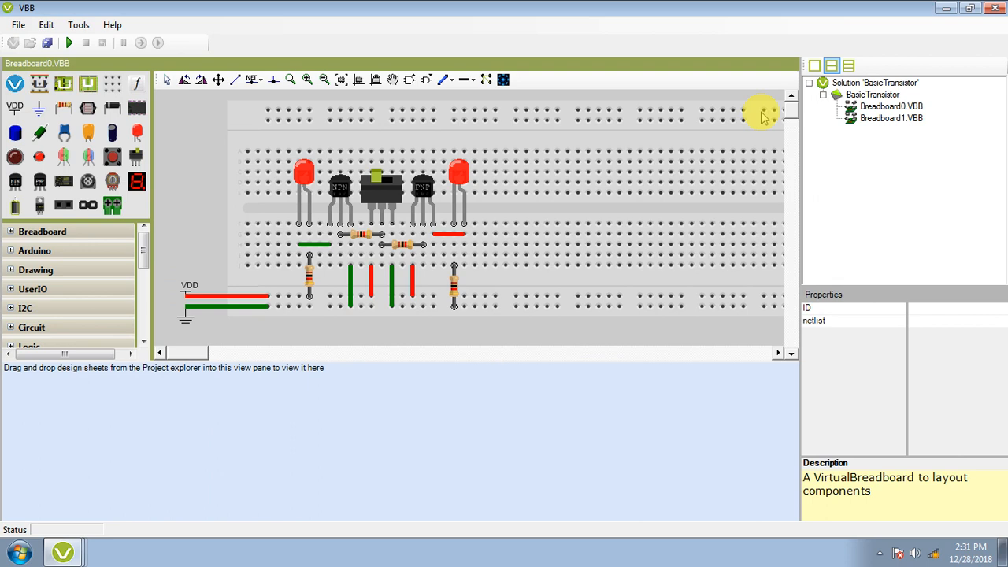
mouse_move(551, 185)
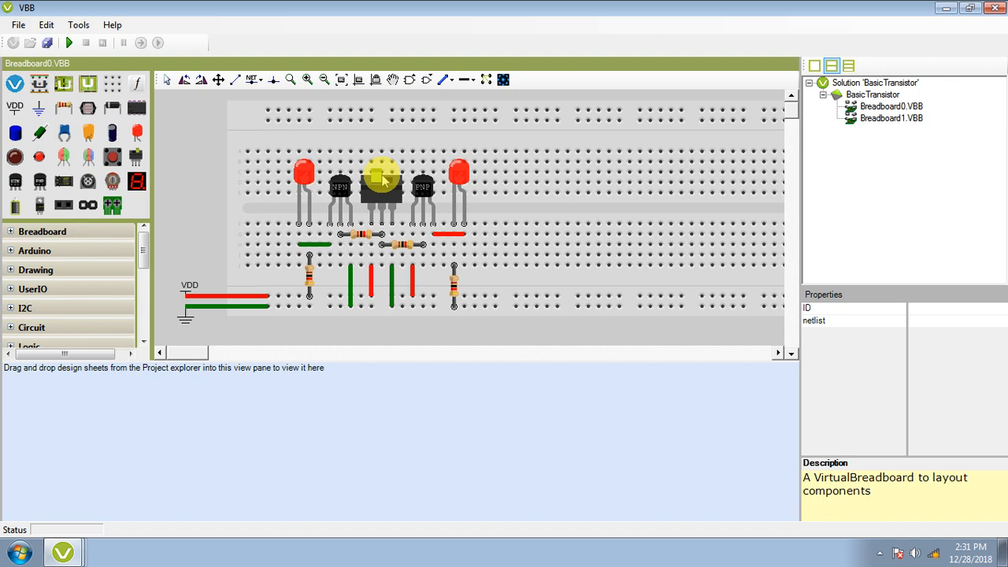
drag(382, 185, 339, 193)
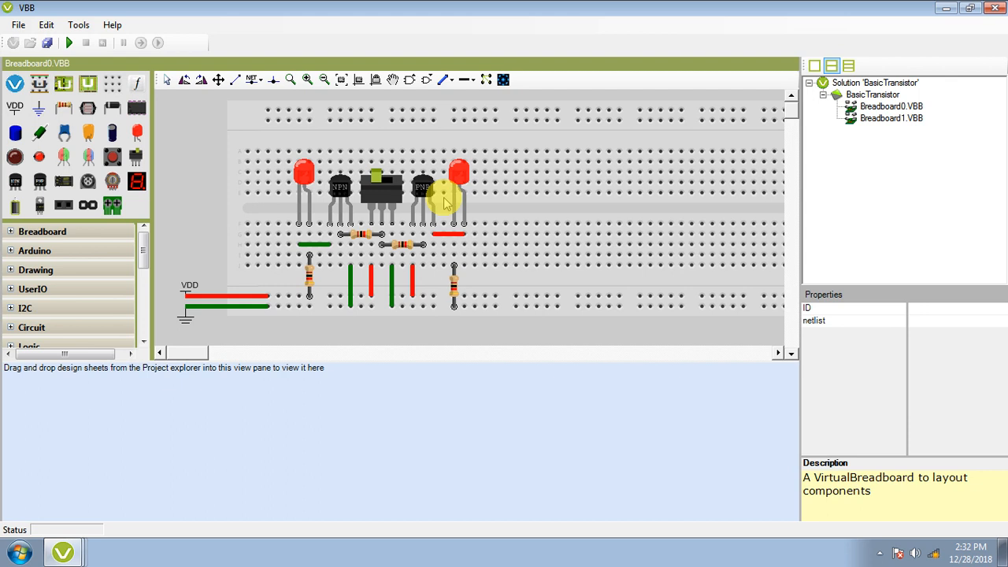
drag(444, 197, 390, 188)
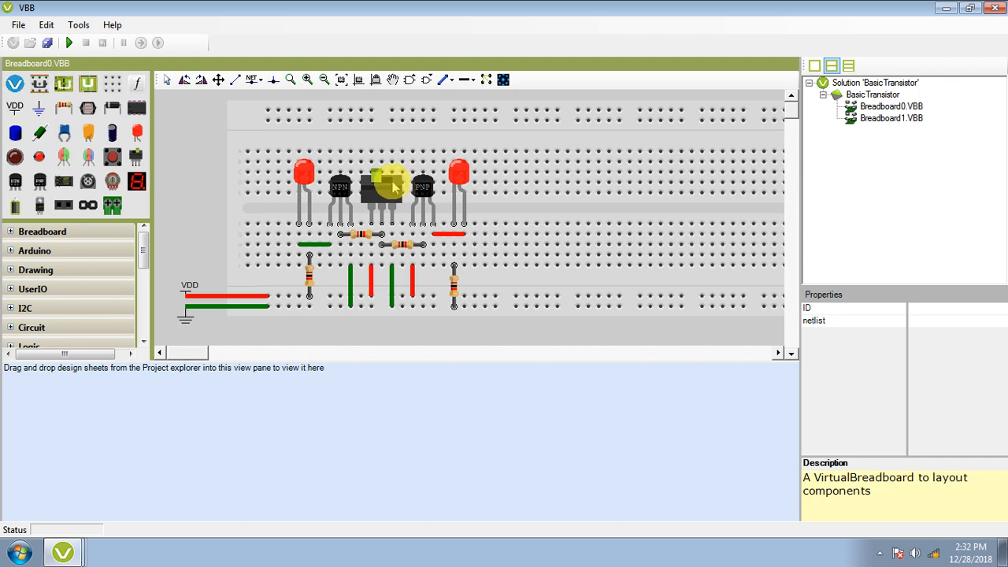
- Start the simulation so the PNP-side LED lights while the NPN-side LED stays dark
click(385, 185)
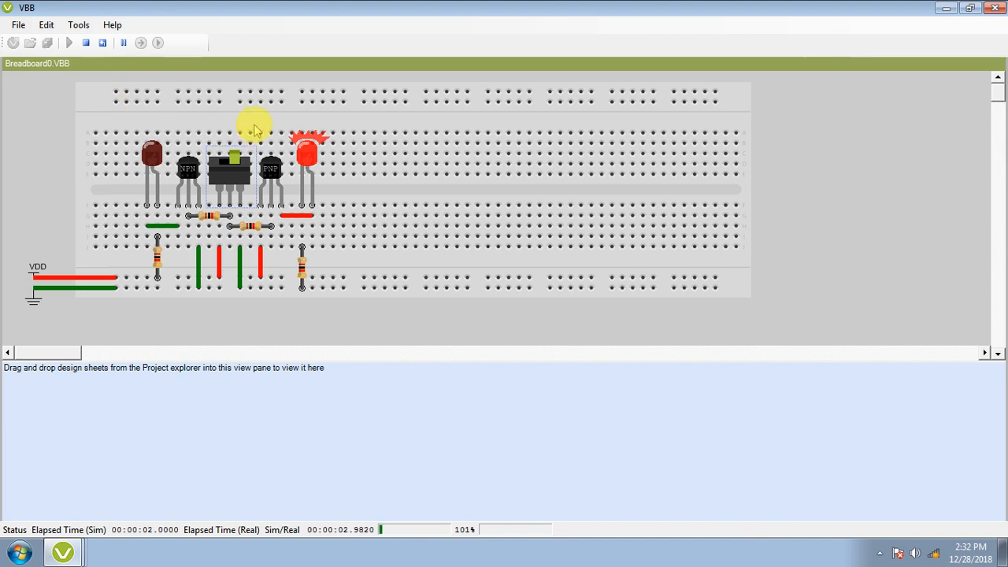
mouse_move(310, 180)
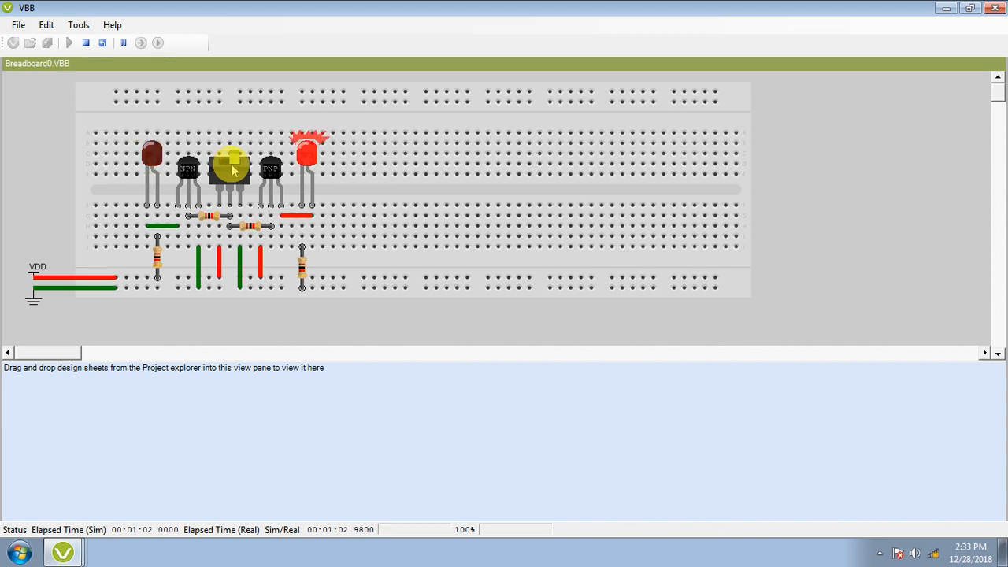
mouse_move(893, 21)
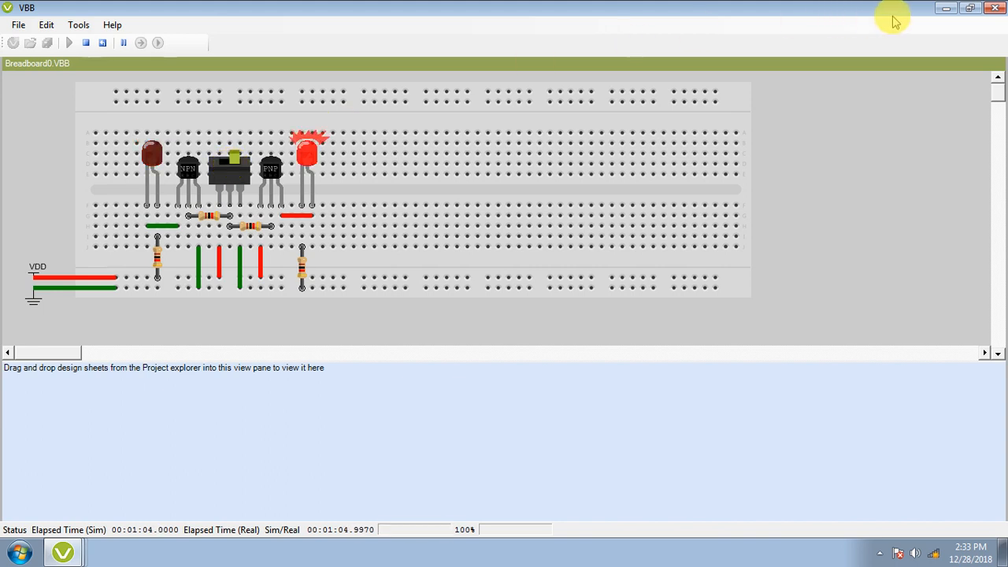